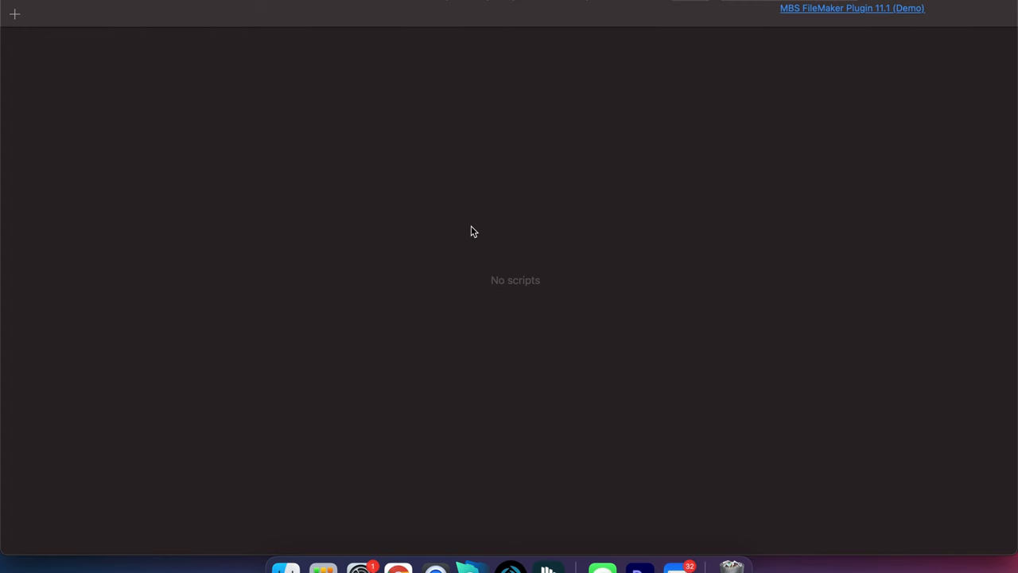
- Start a script named Photos with Insert from Device into FmGoContainer::Container from Photo Library
click(14, 13)
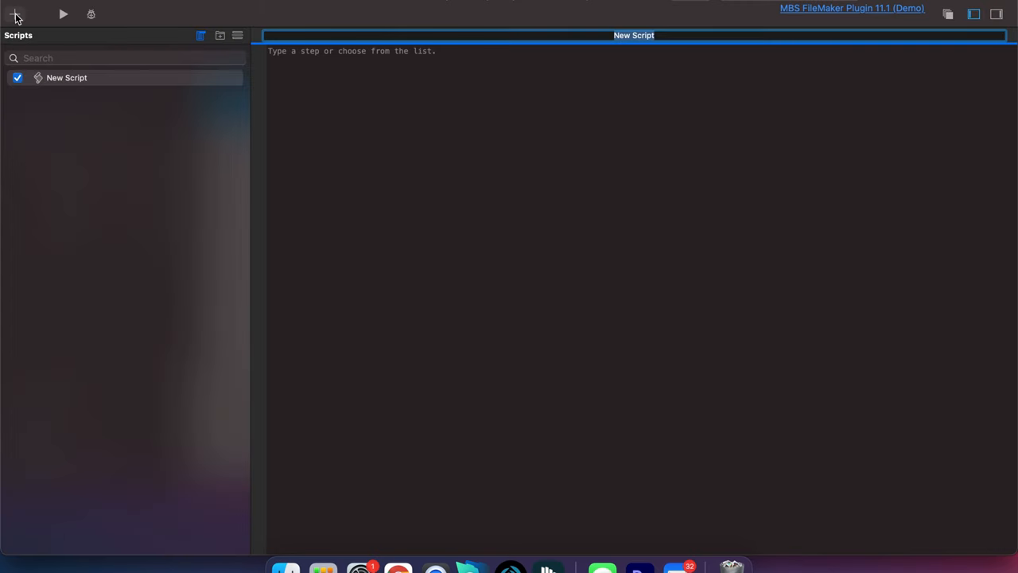
text(Photos)
click(636, 51)
text(Insert)
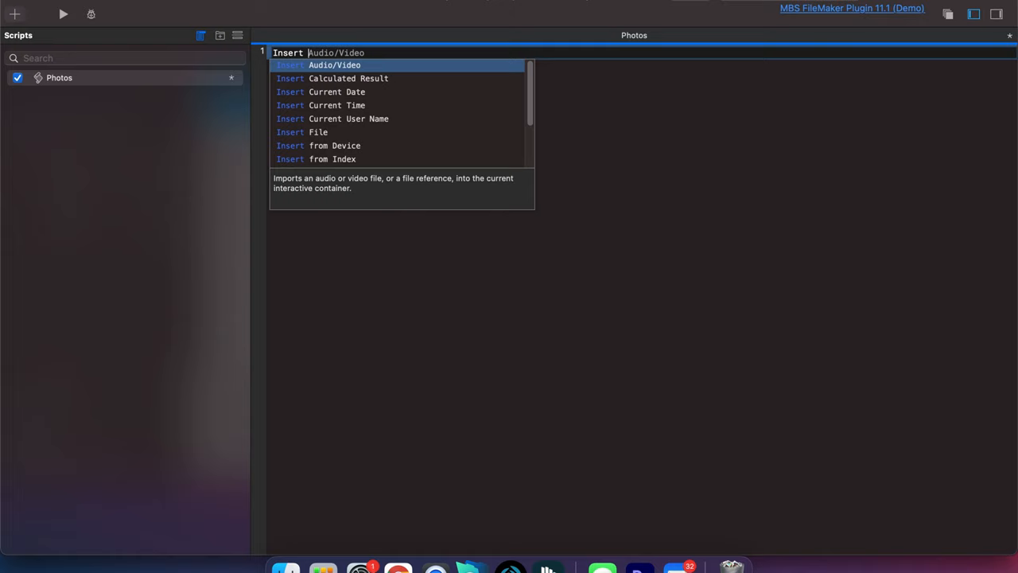
click(318, 147)
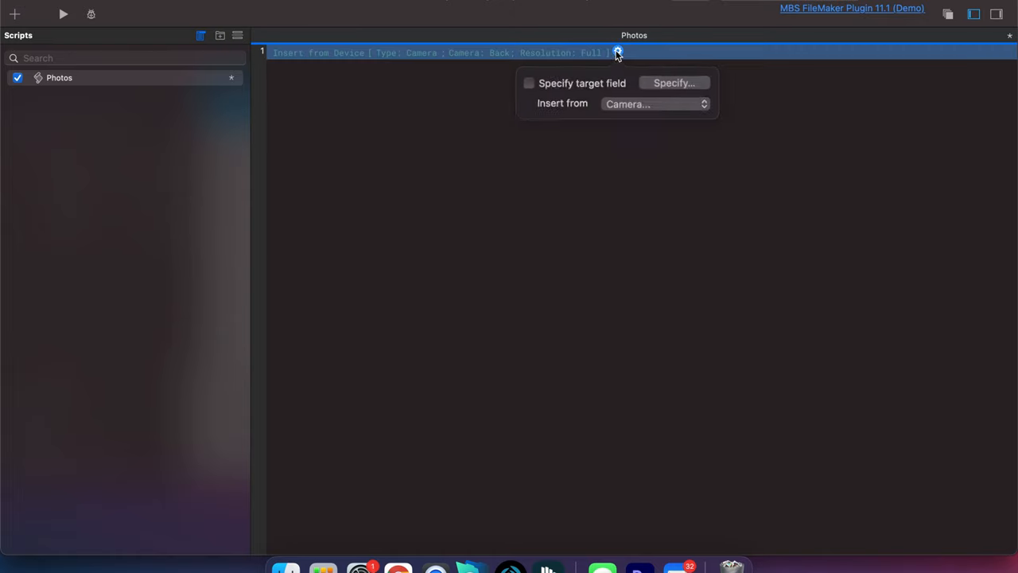
click(675, 83)
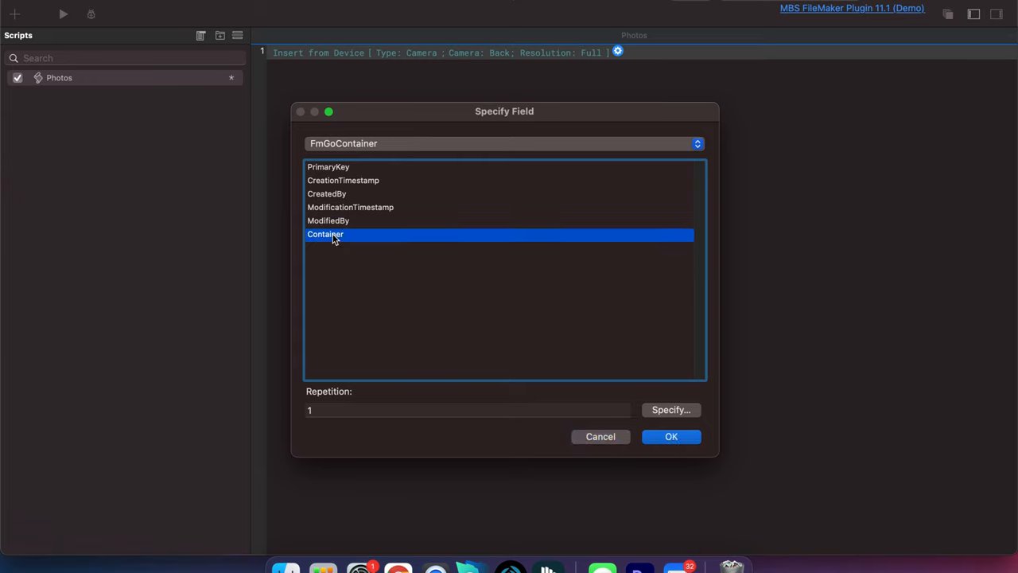
click(671, 436)
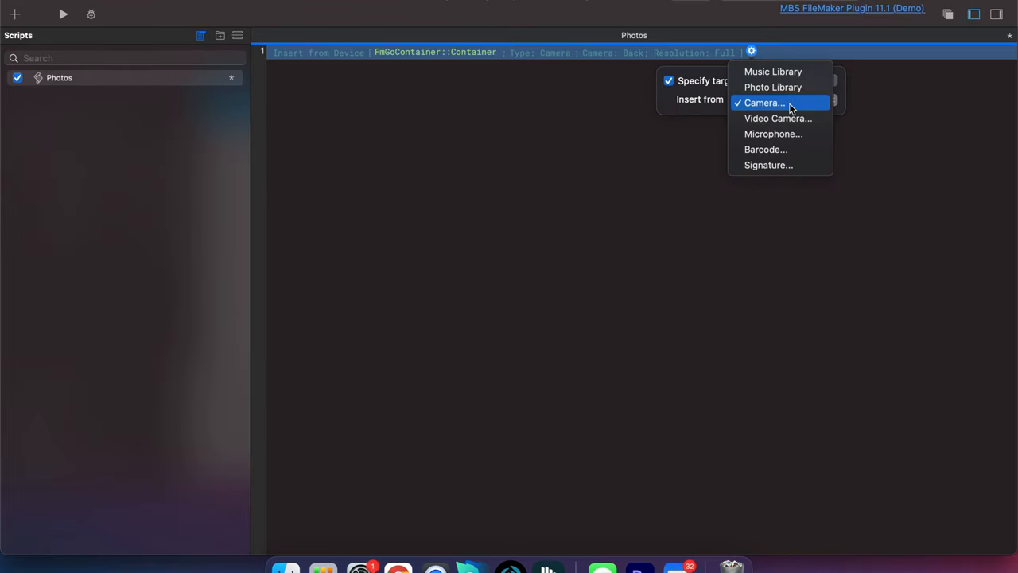
mouse_move(773, 86)
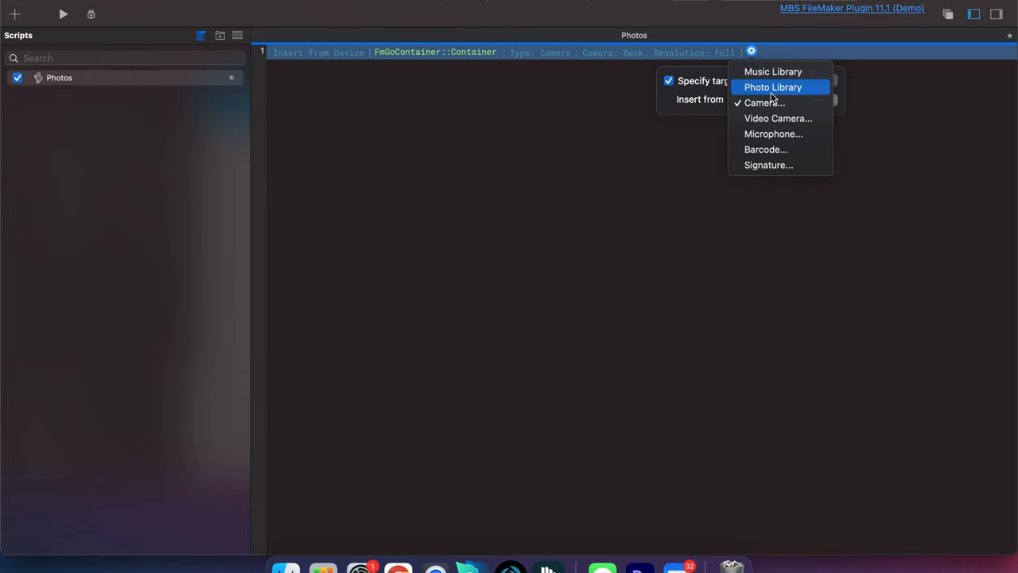
click(773, 86)
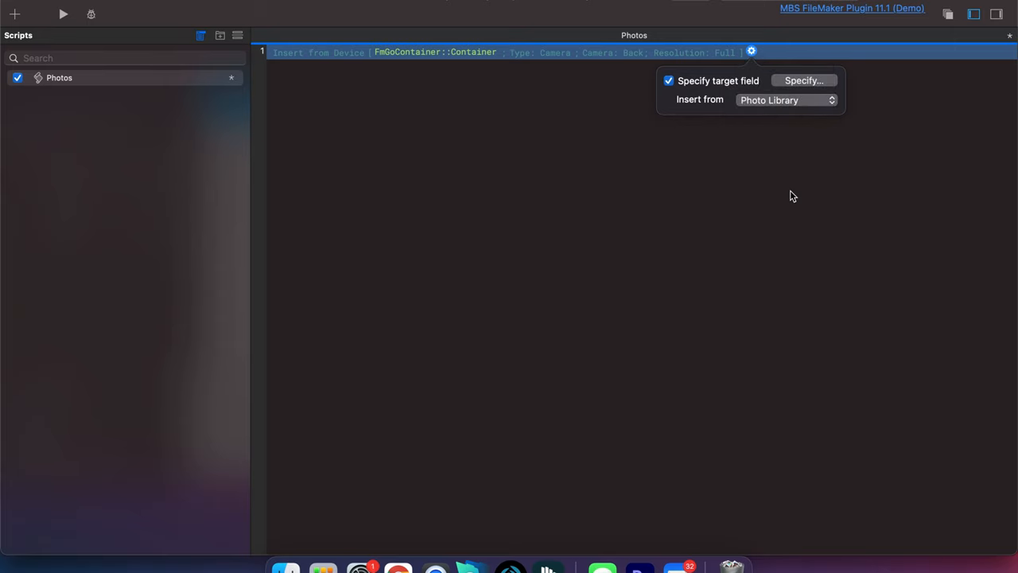
text(clear)
text(comm)
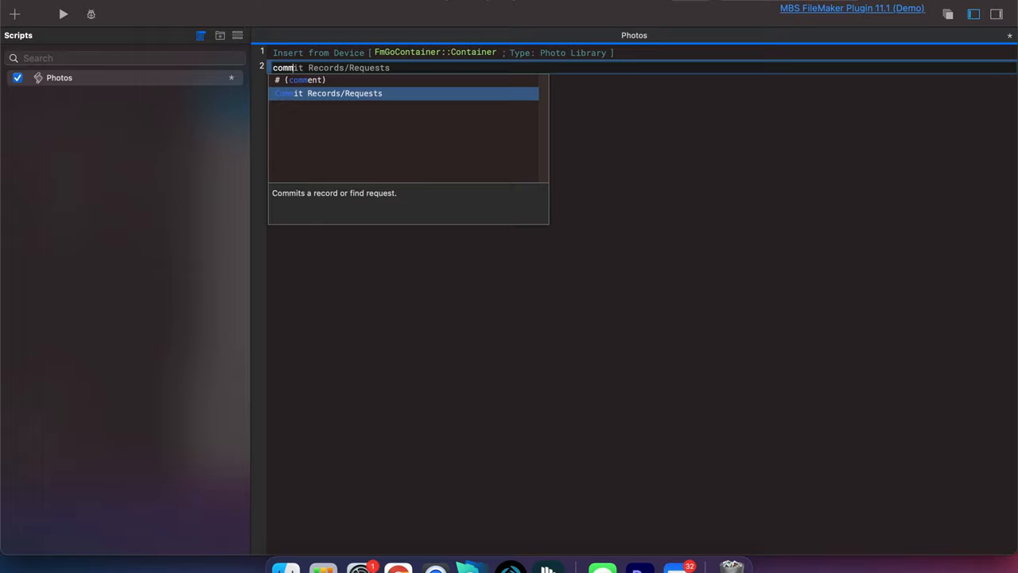
- Add a Commit Records/Requests step after the insert
click(328, 93)
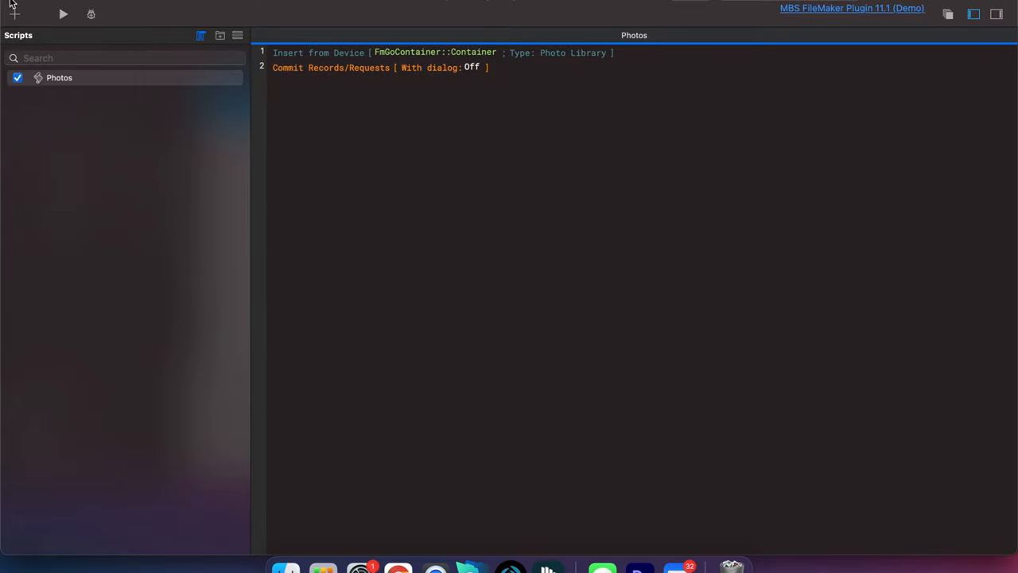
- Set the Container field as a button performing the Photos script and exit Layout mode
right_click(314, 243)
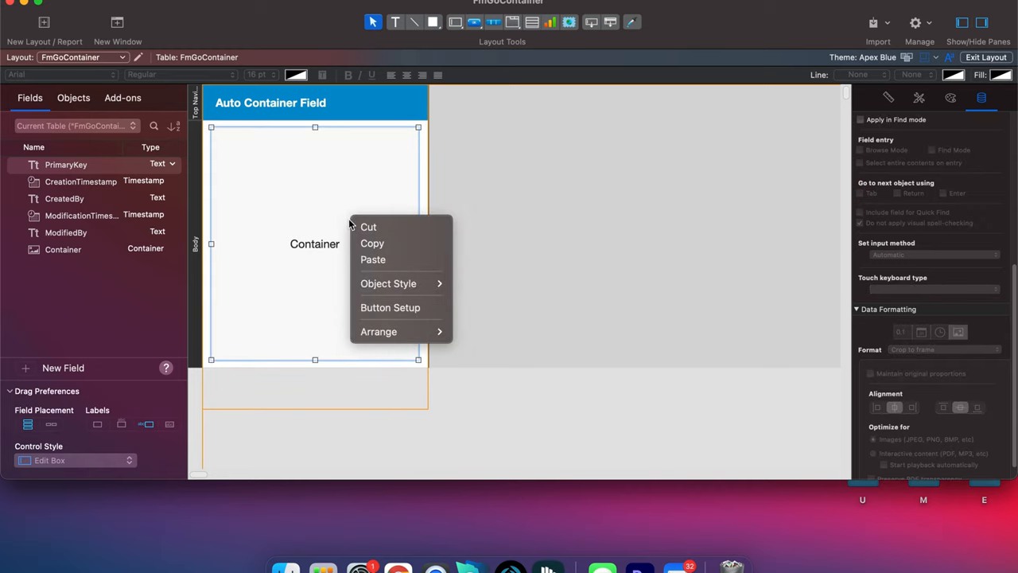
click(390, 307)
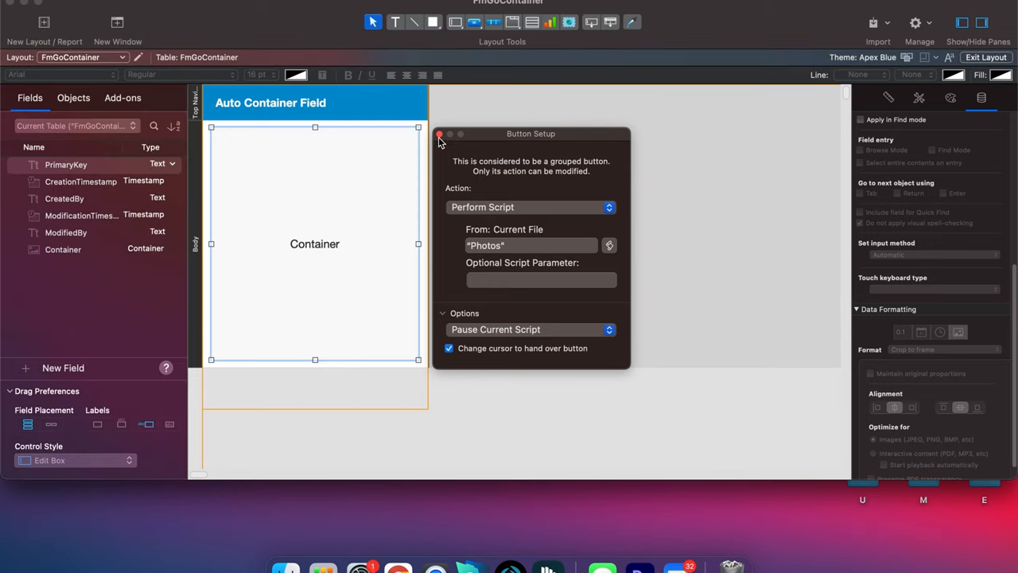
click(439, 134)
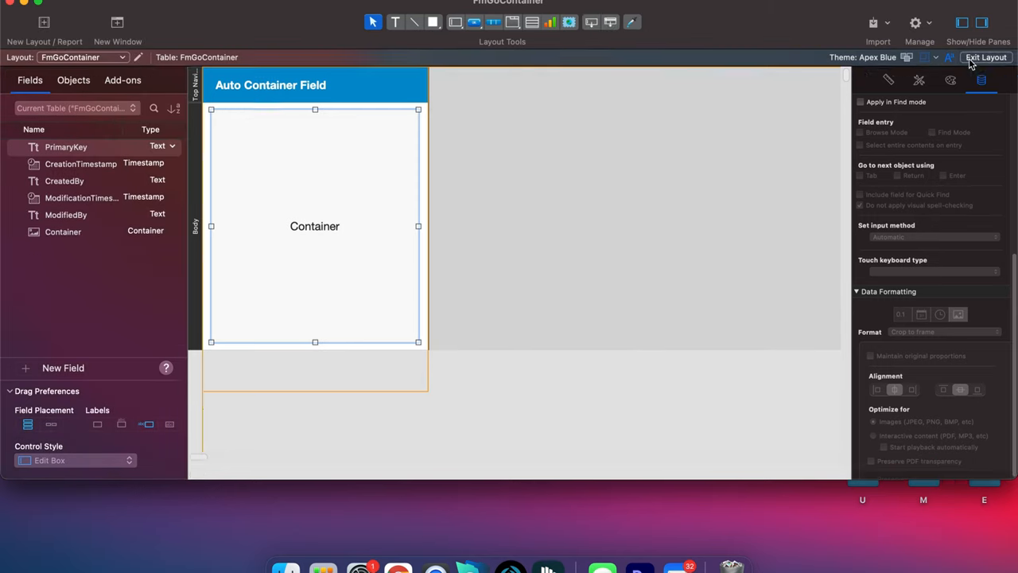
click(986, 58)
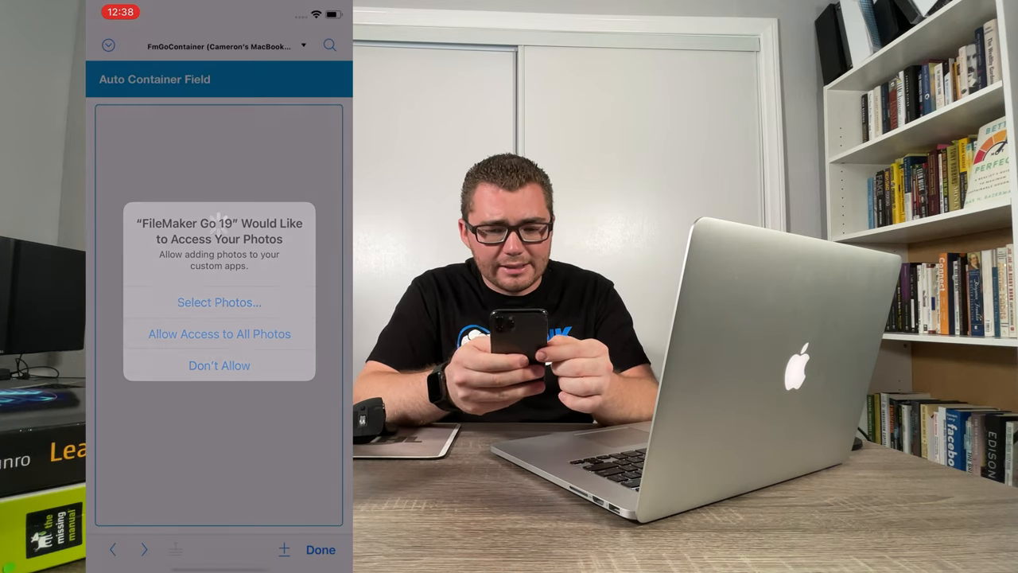
- Allow access to all photos on the iPhone and pick a photo for the container
click(220, 302)
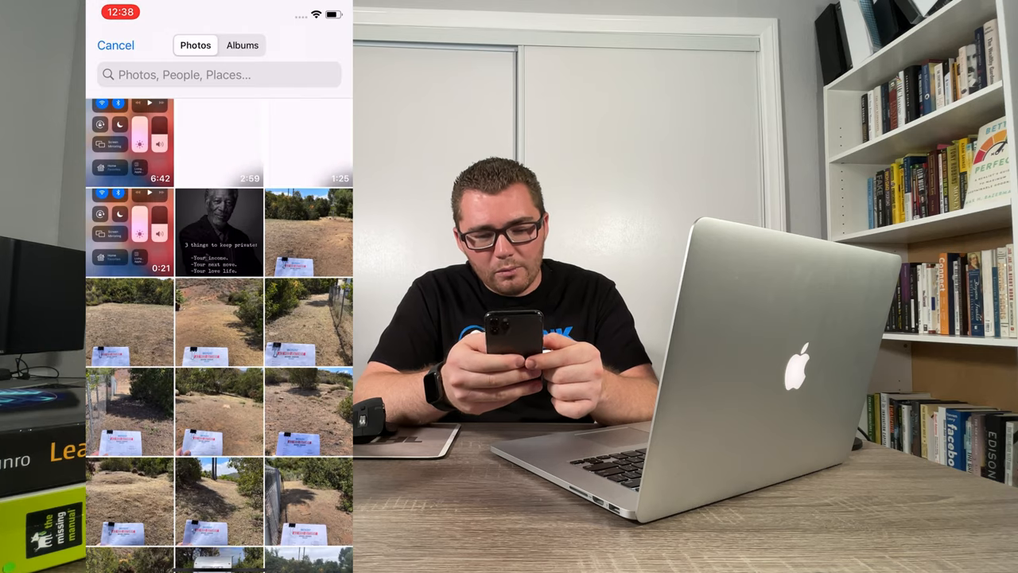
click(220, 232)
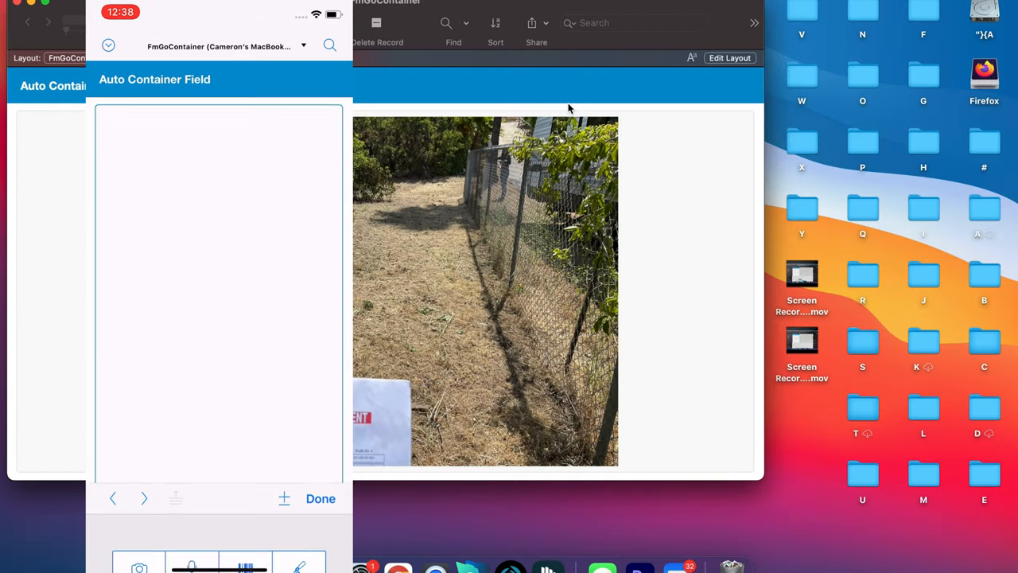
- View the synced record on the Mac showing the yard photo with the work order sign
click(321, 498)
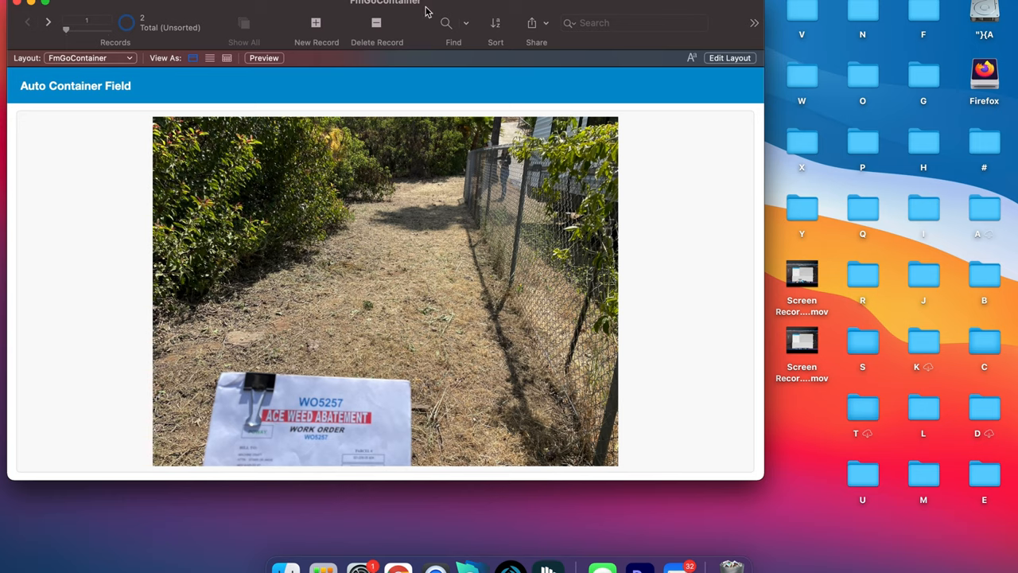
mouse_move(273, 11)
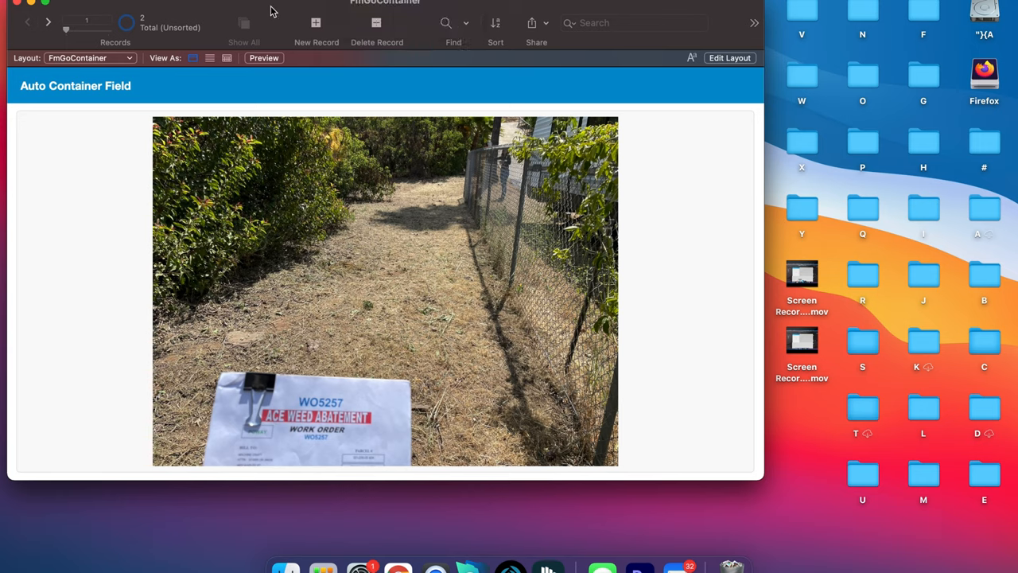
click(691, 57)
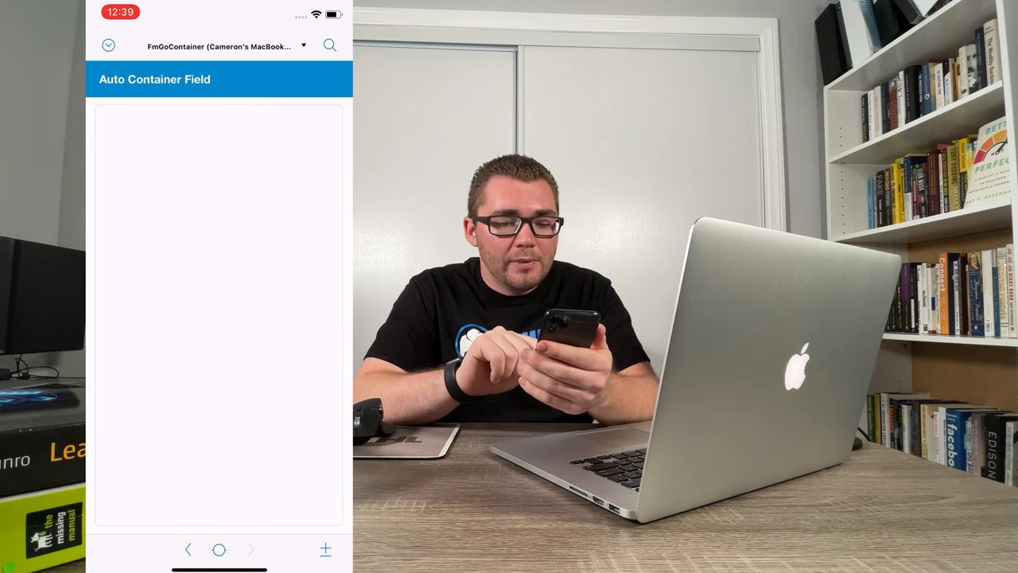
- Insert the 'three things to keep private' portrait photo into the empty record's container
click(220, 315)
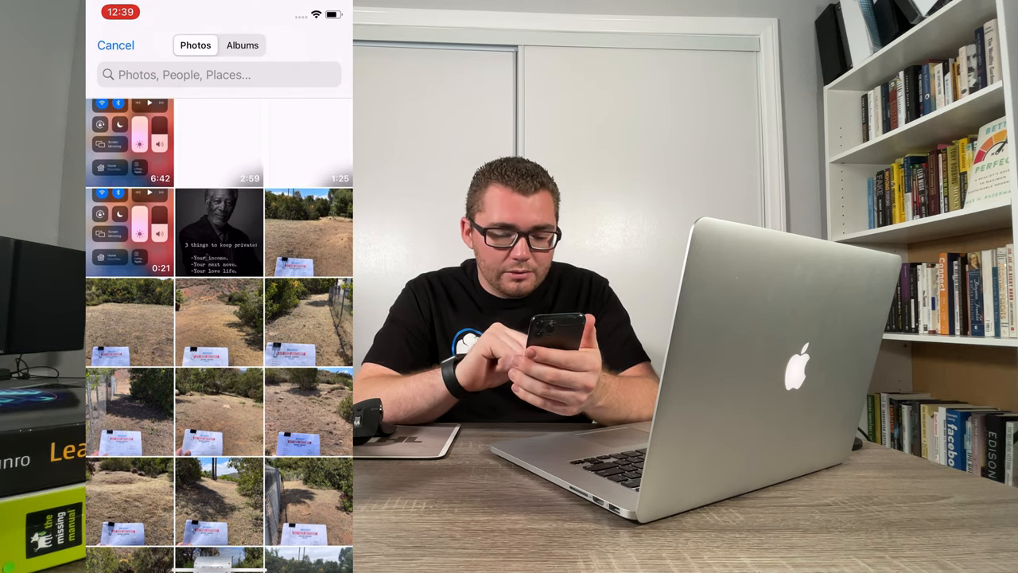
click(218, 232)
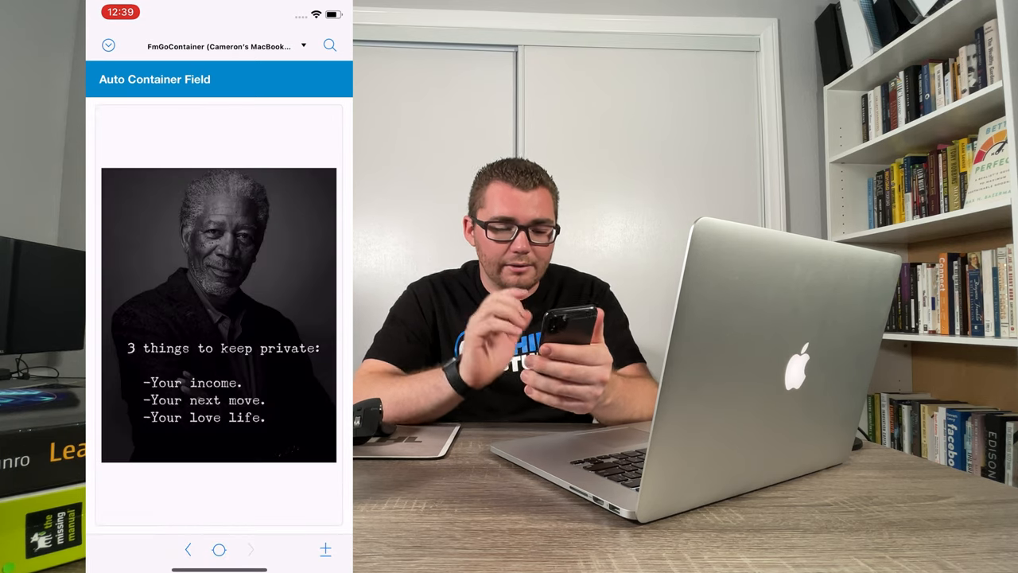